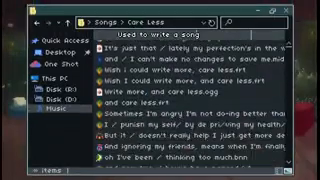
pyautogui.scroll(-3)
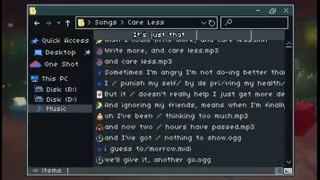